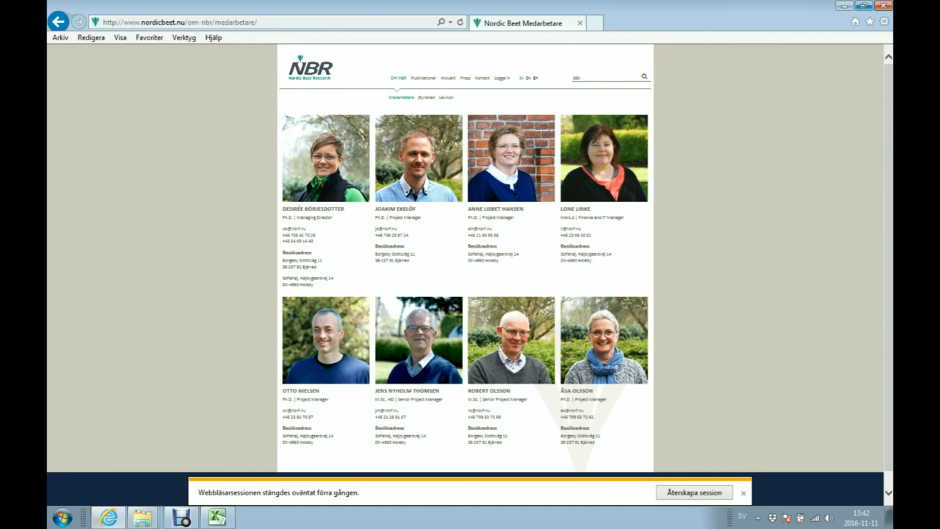
mouse_move(186, 521)
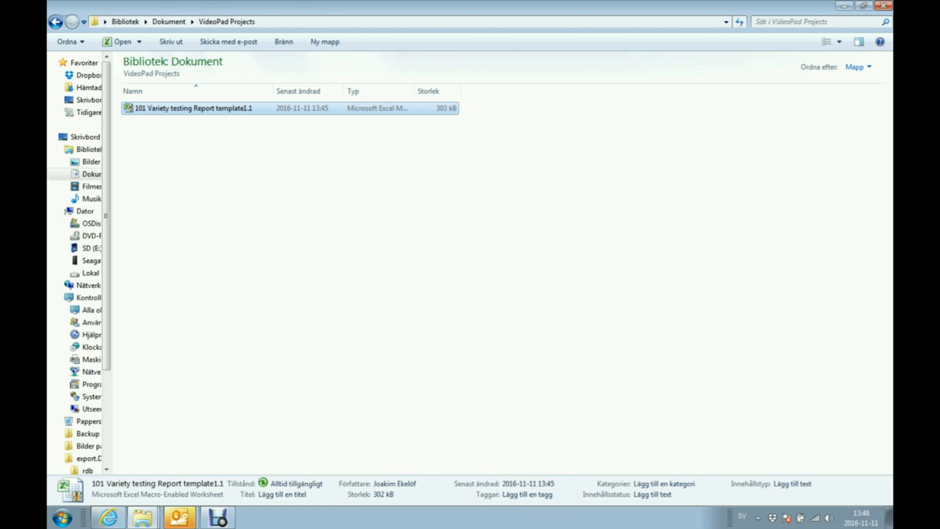
- Open the '101 Variety testing Report template1.1' workbook from the Documents folder
double_click(193, 107)
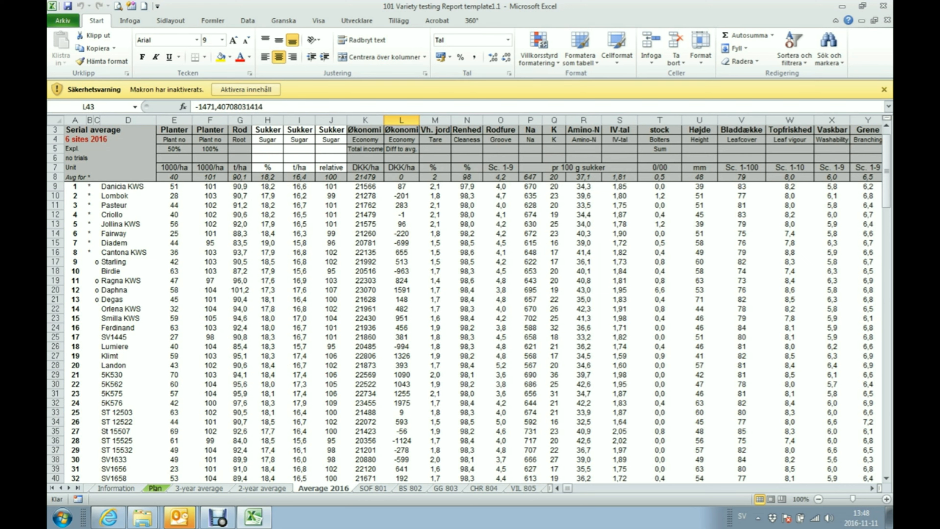
- Enable the workbook's macro content and switch to the 3-year average sheet
click(507, 488)
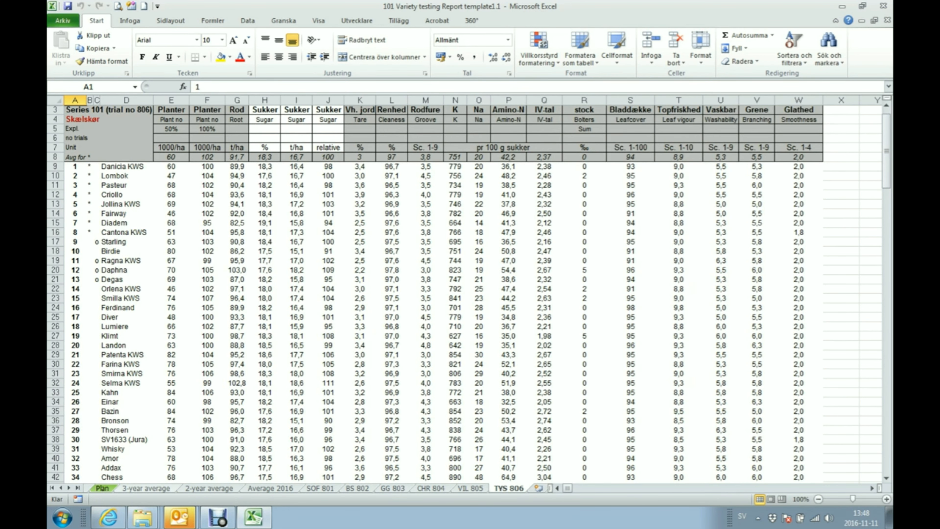
click(146, 488)
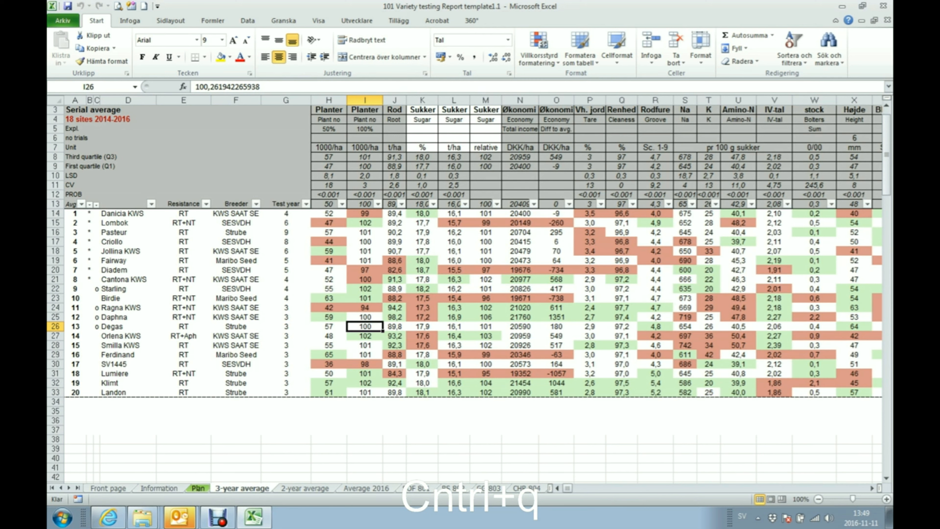
- Review the Q1 and Q3 quartile rows and the red Planter value for Criollo against them
click(74, 166)
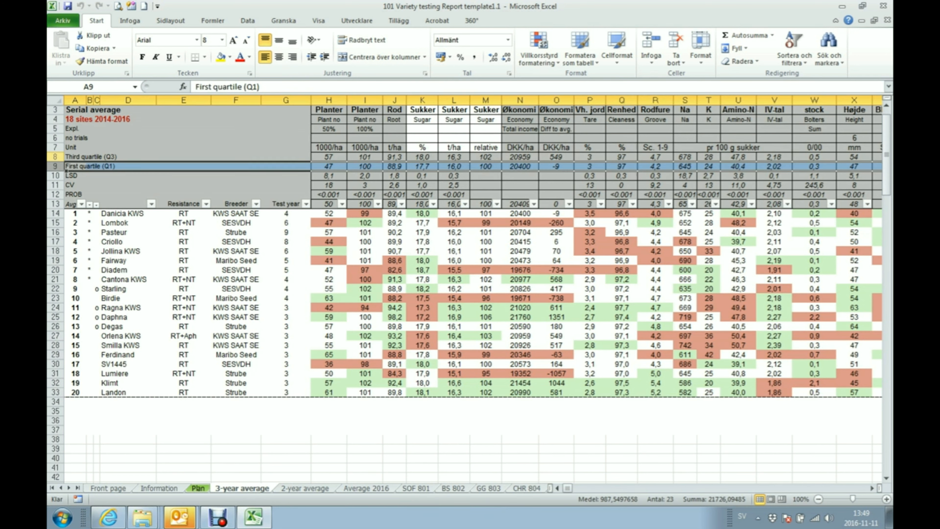
click(74, 156)
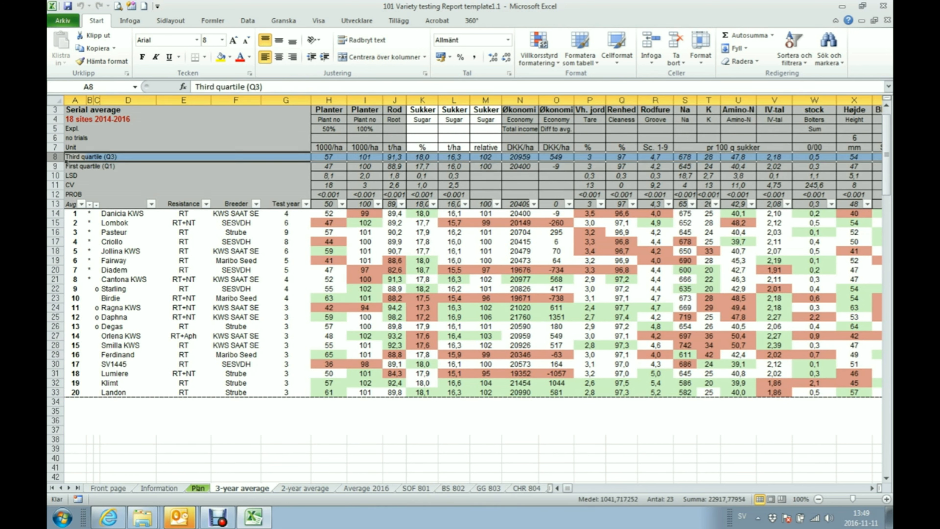
click(329, 100)
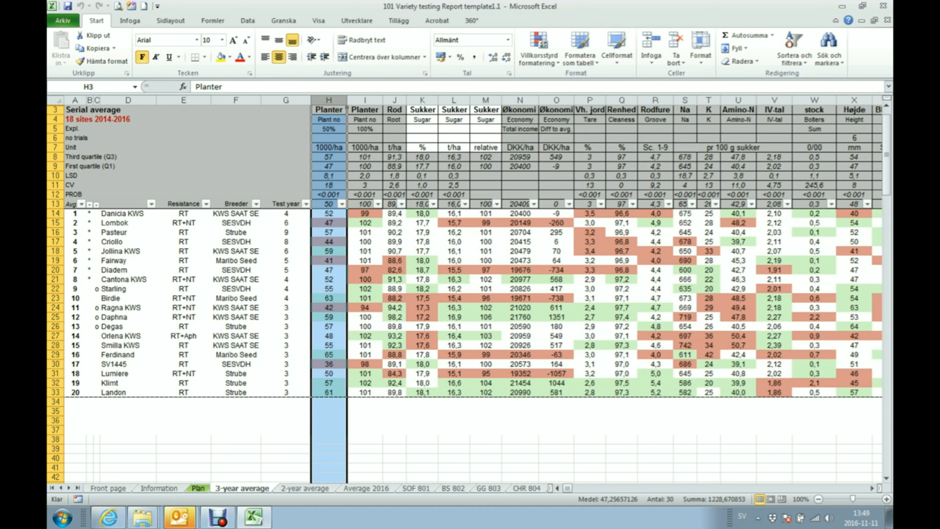
click(328, 241)
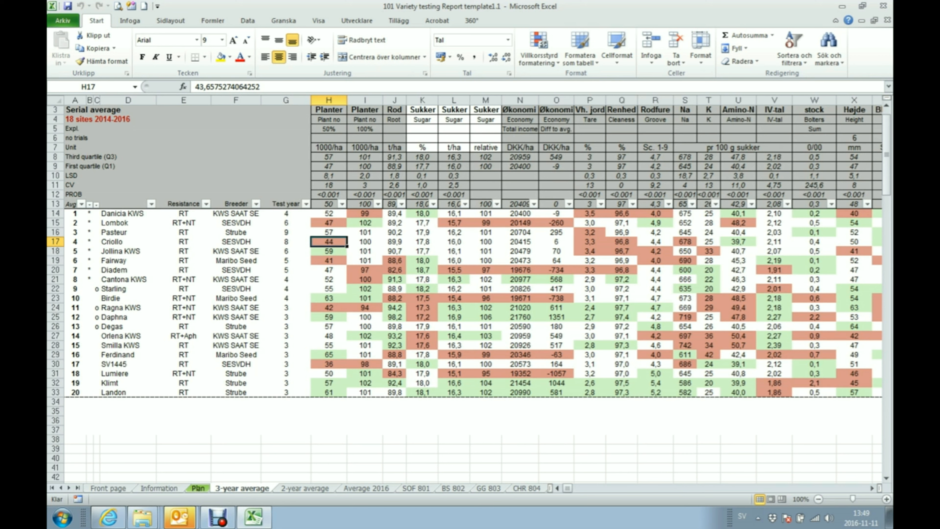
mouse_move(425, 222)
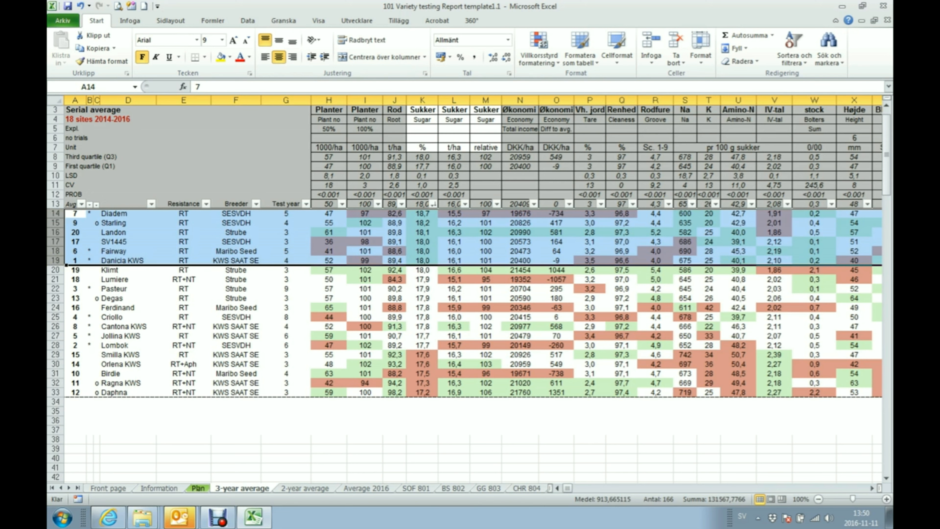
mouse_move(304, 203)
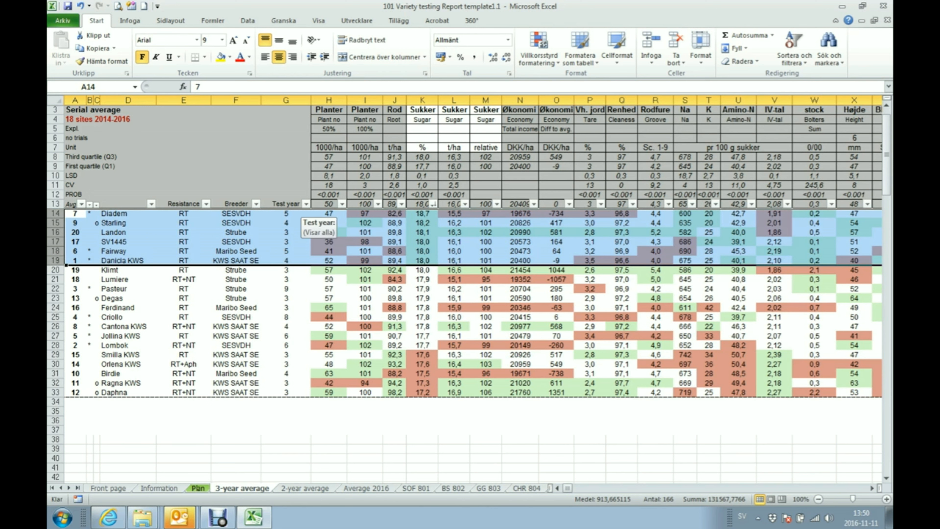
- Filter the Test year column to show only varieties in test year 3
click(304, 204)
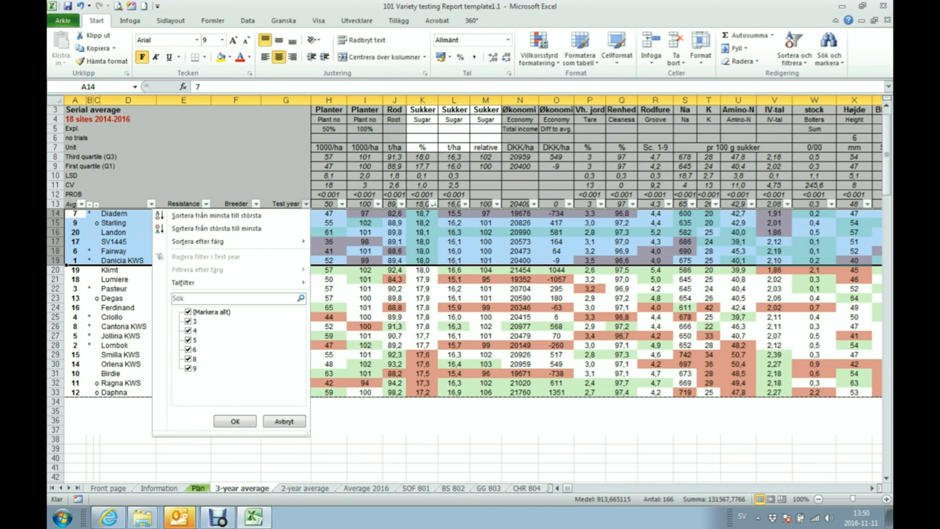
click(188, 312)
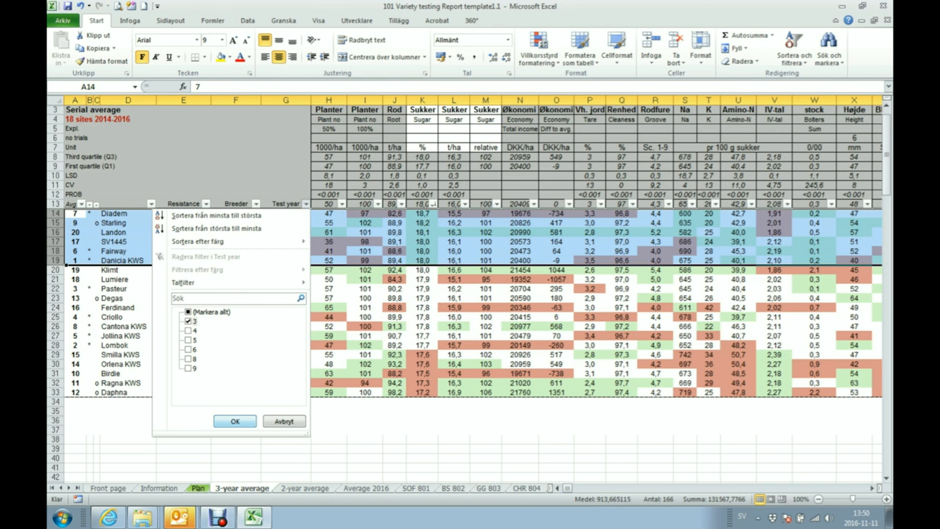
click(234, 421)
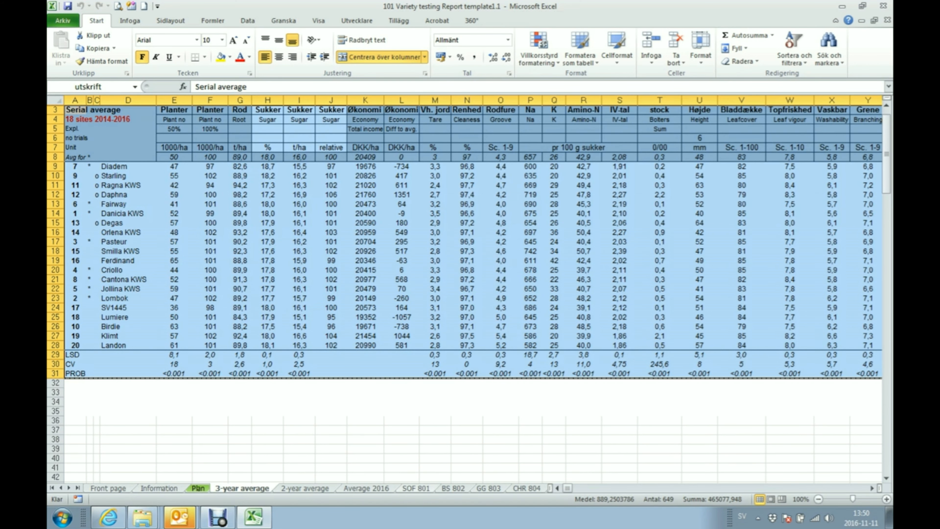
- Browse the SOF 801, Plan, 3-year and 2-year average sheets, ending with the 2-year average print preview
click(414, 488)
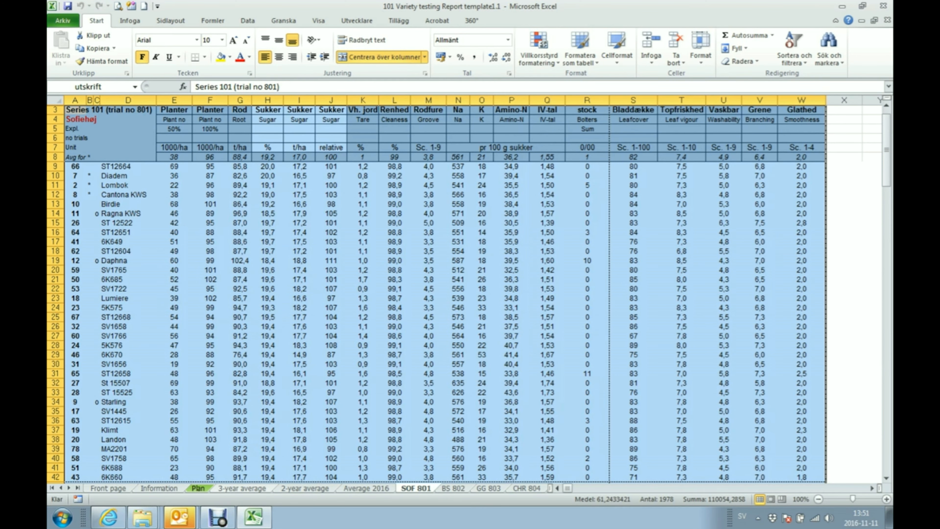
click(241, 488)
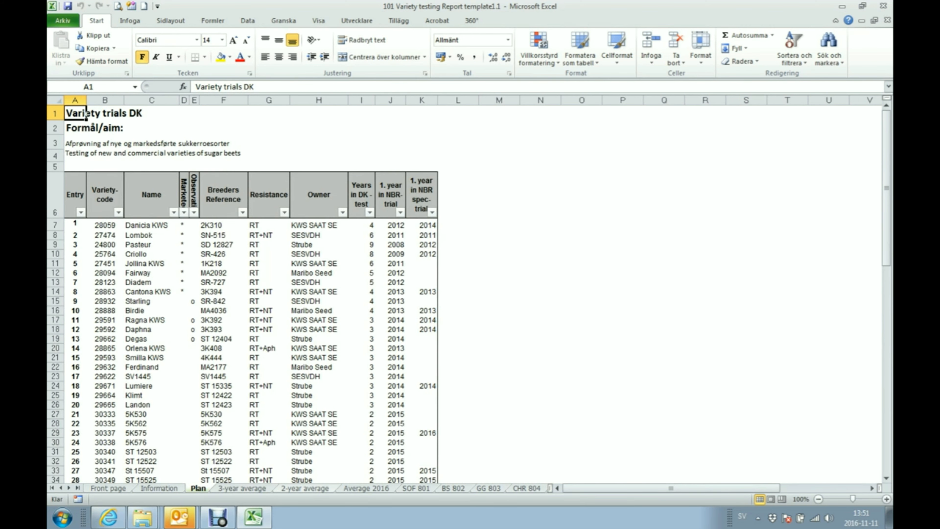
click(241, 489)
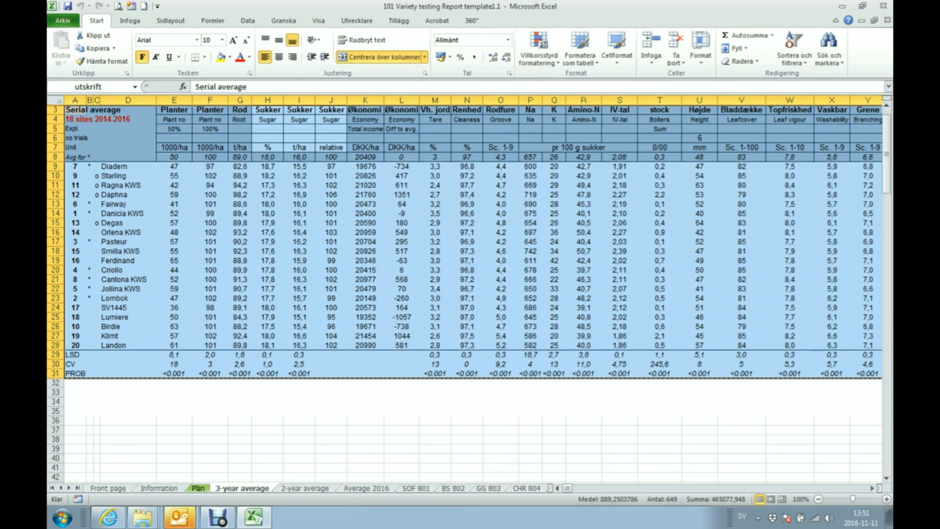
click(305, 488)
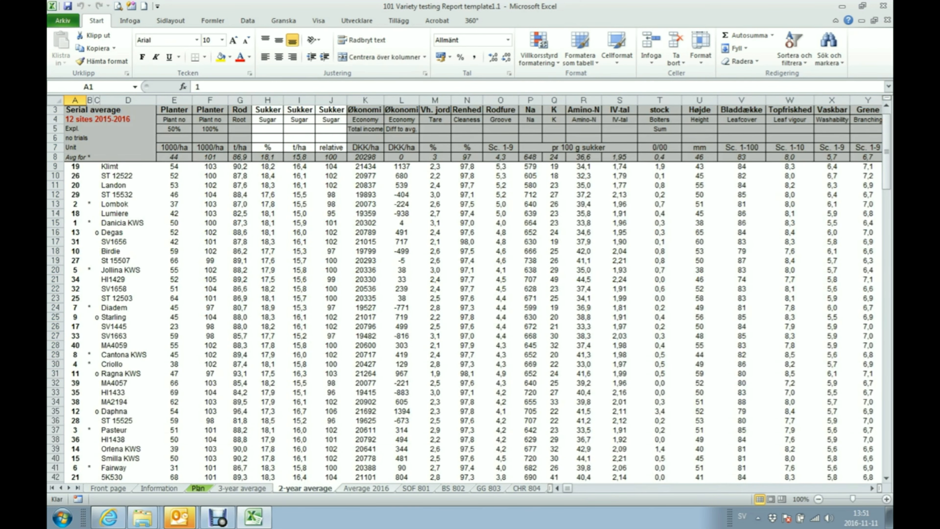
click(416, 488)
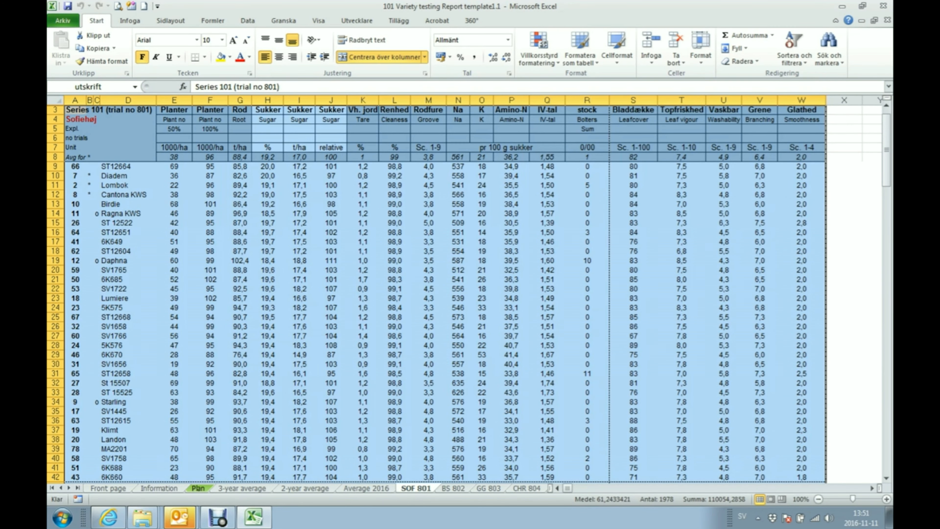
click(241, 488)
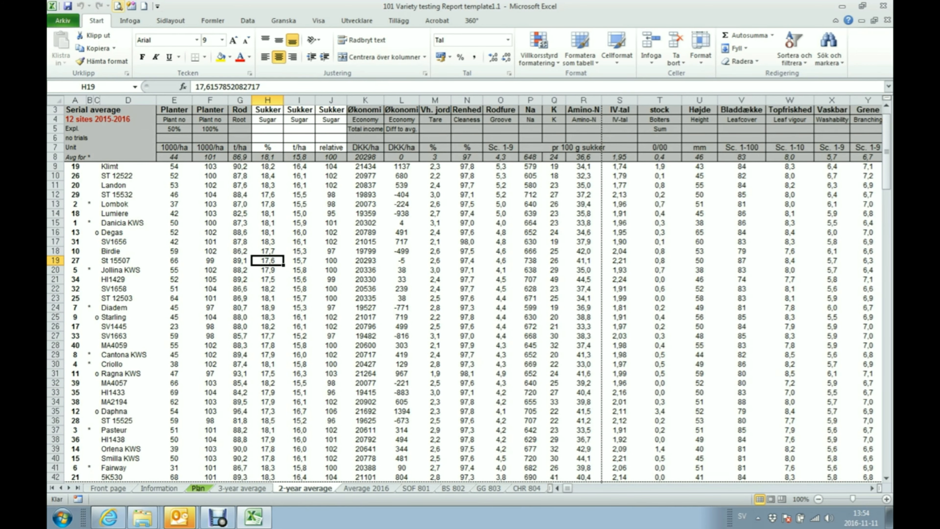
click(63, 20)
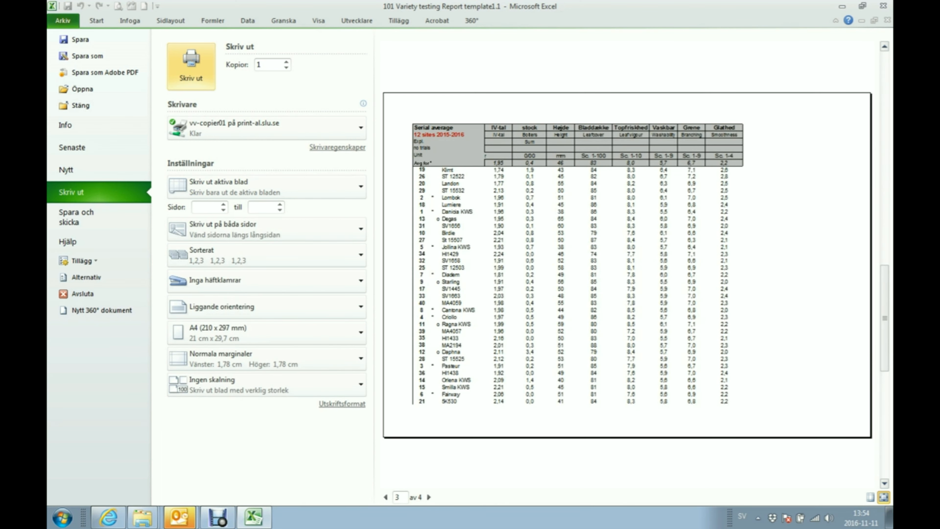
- Set the 2-year average sheet to print landscape on A3 paper with custom scaling confirmed
click(428, 497)
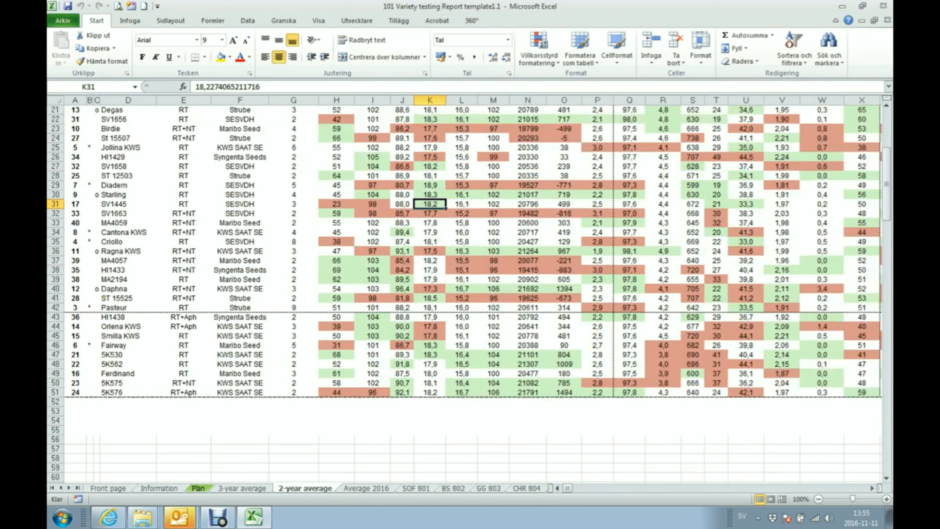
scroll(up, 3)
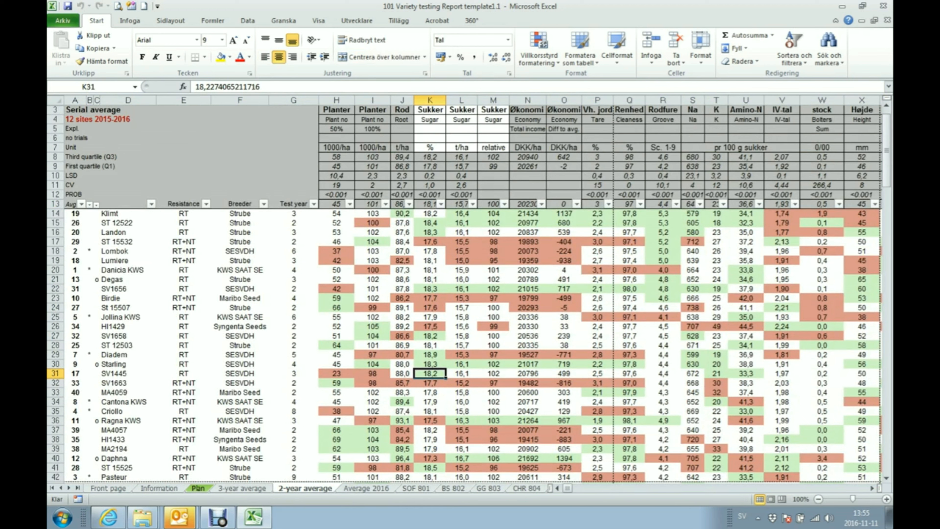
click(62, 19)
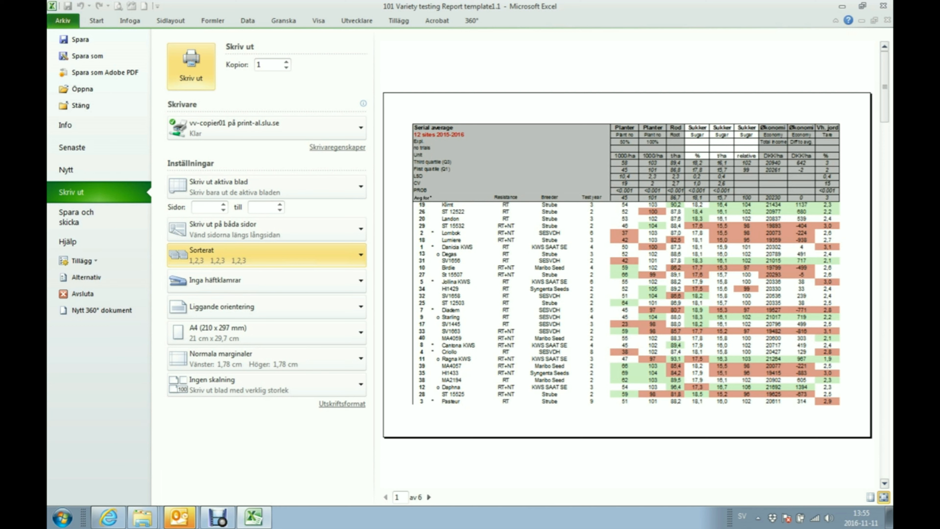
click(266, 332)
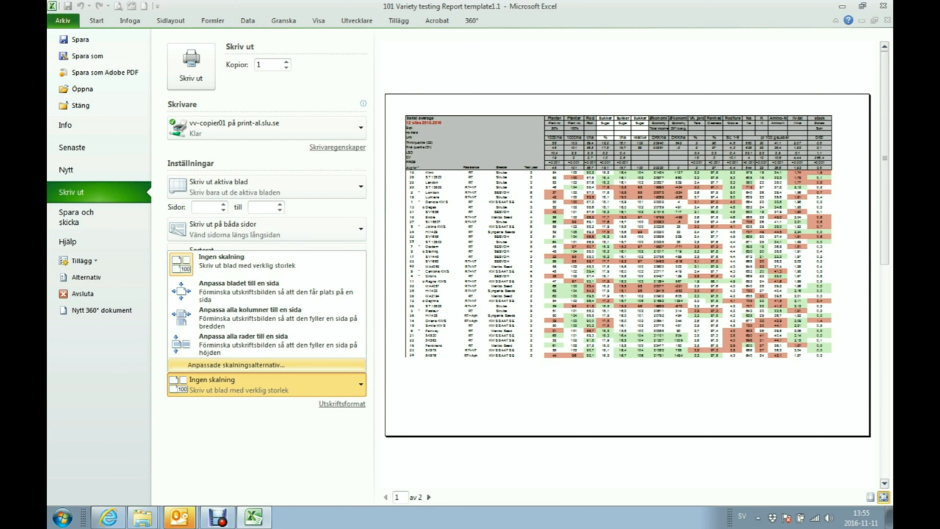
click(342, 403)
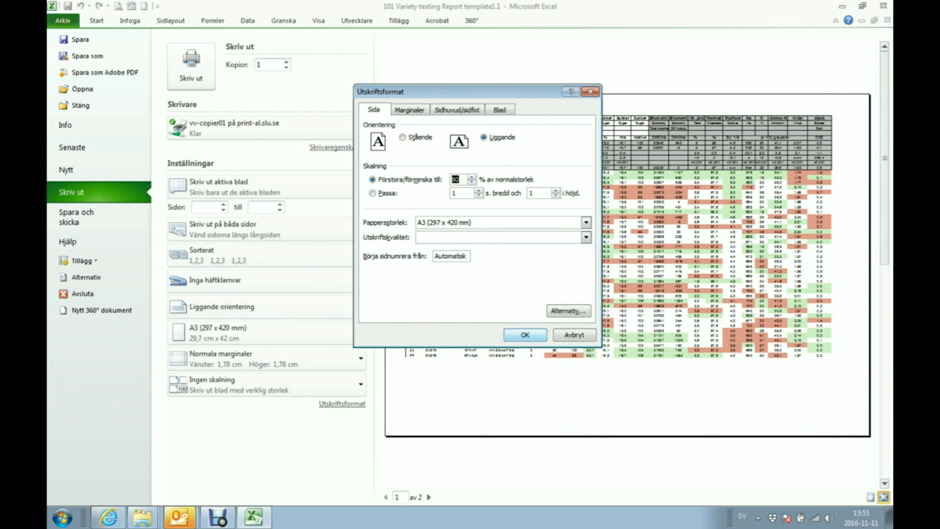
click(524, 335)
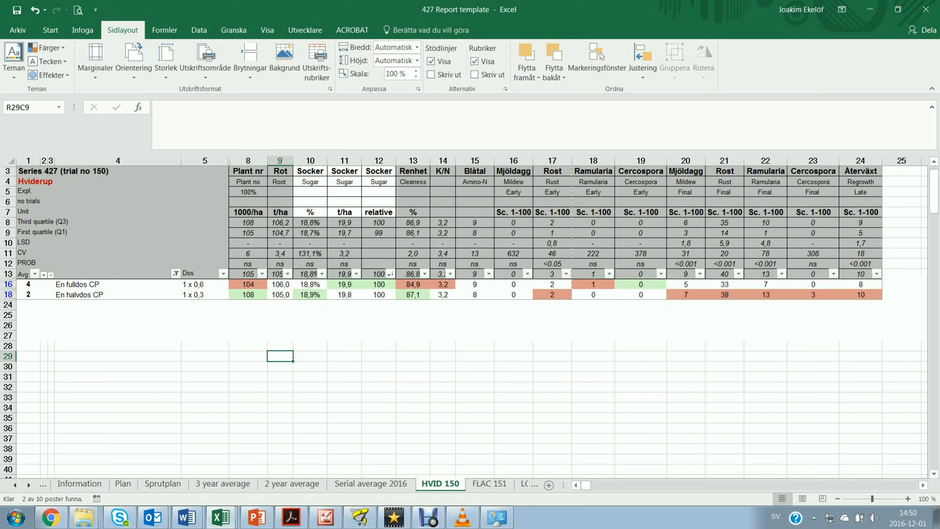
- On Serial average 2016, chart column 9 (relative sugar) via the Ctrl+D macro
click(371, 484)
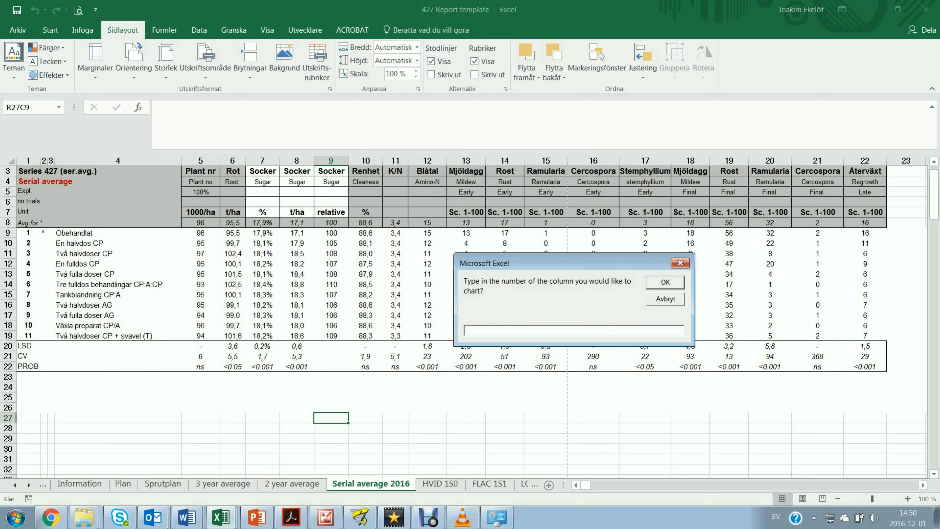
text(9)
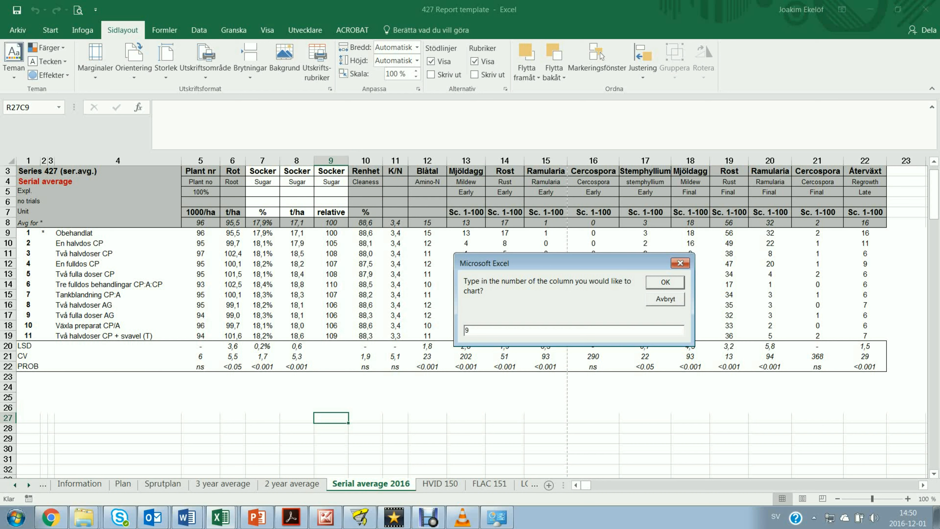
click(664, 282)
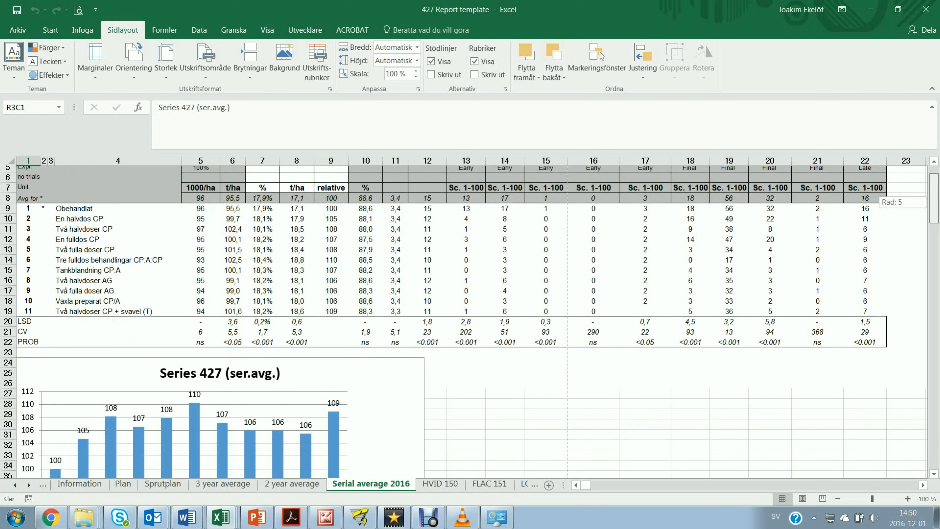
scroll(down, 3)
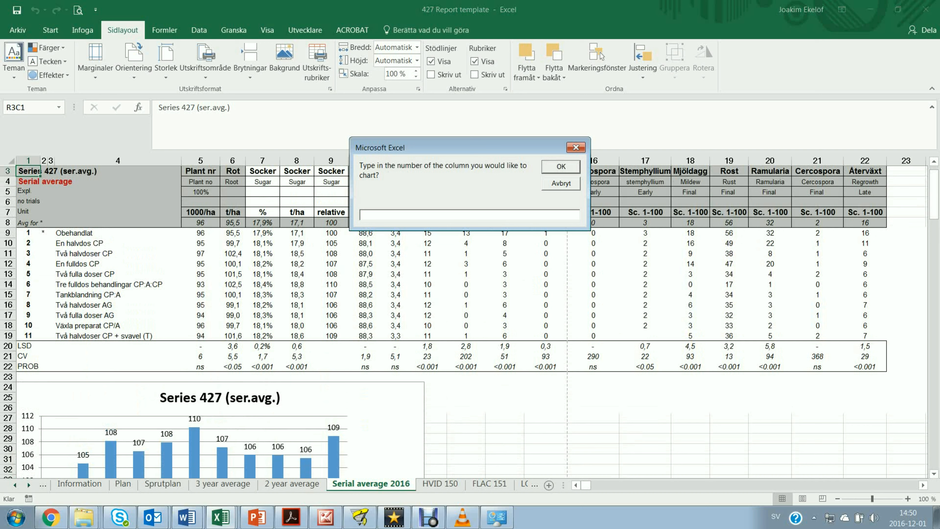
- Chart column 7 (Socker %) the same way, then show the Information sheet
text(7)
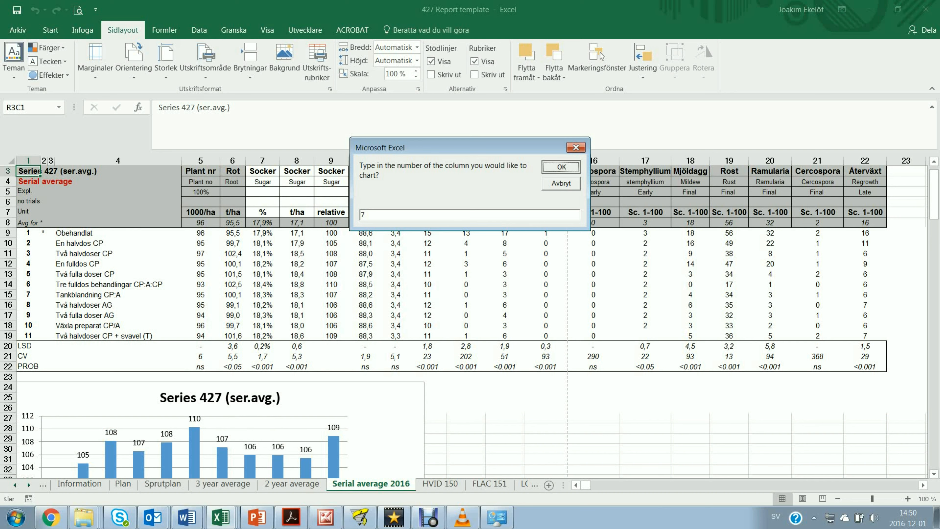
click(559, 166)
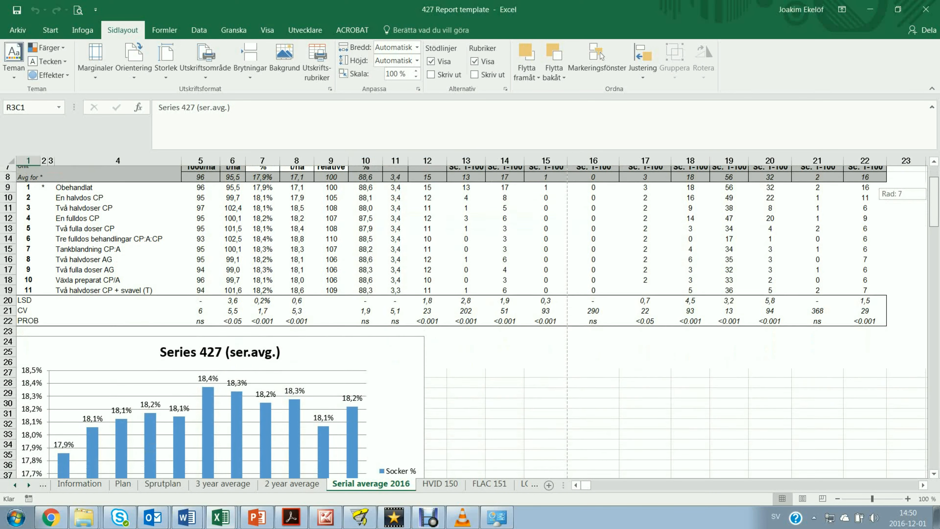
scroll(down, 3)
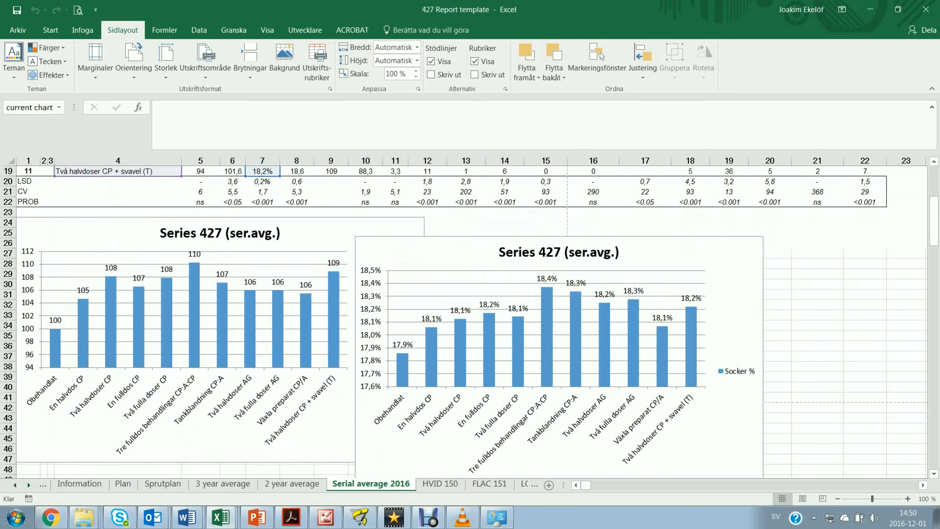
click(80, 484)
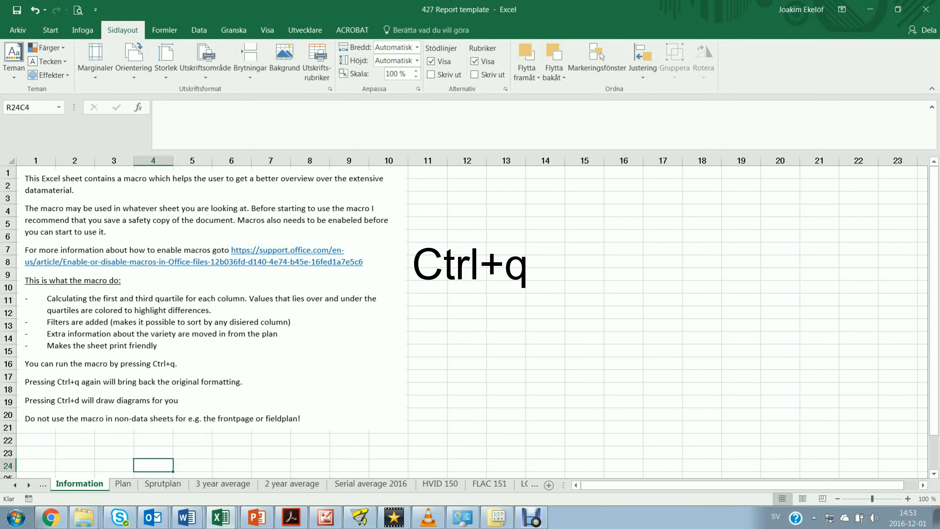
- Return to the 101 Variety testing Report workbook's Average 2016 sheet, where macros are disabled
click(30, 484)
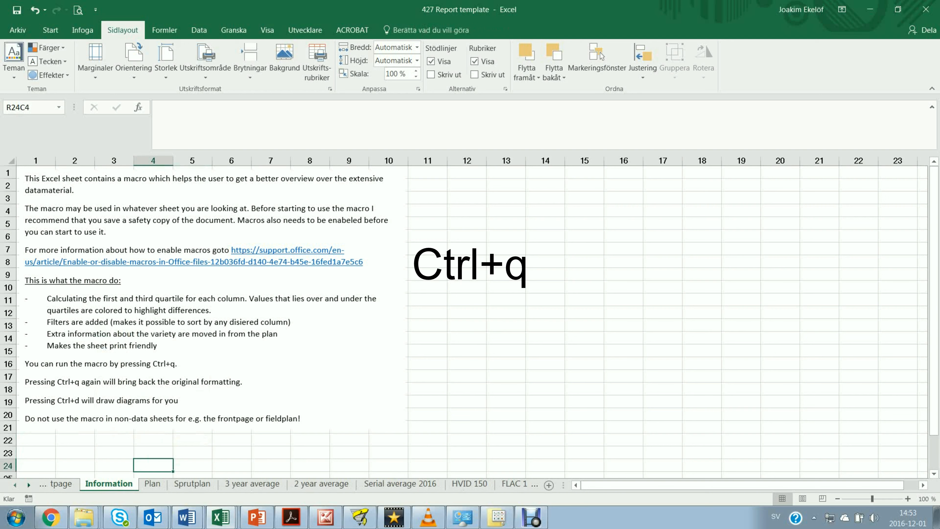
key(ctrl+d)
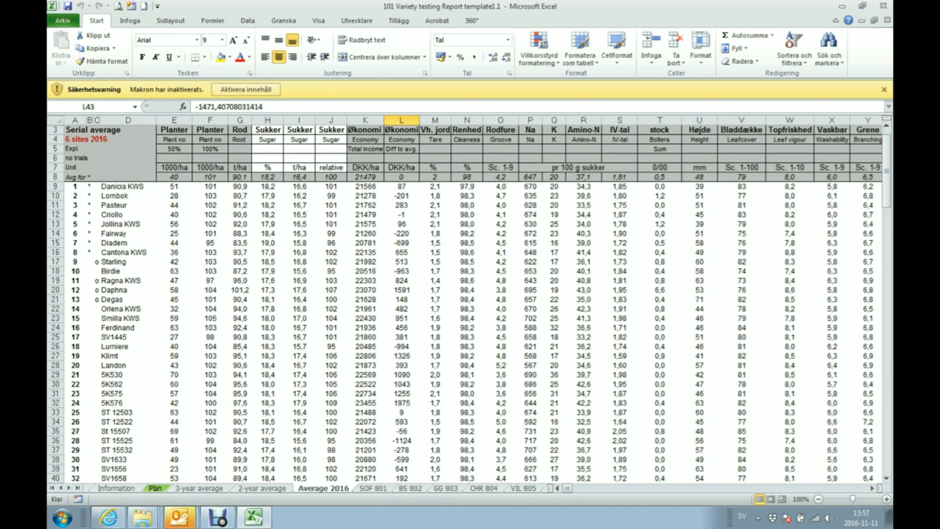
- In Trust Center Macro Settings, choose Enable all macros (not yet confirmed)
click(63, 21)
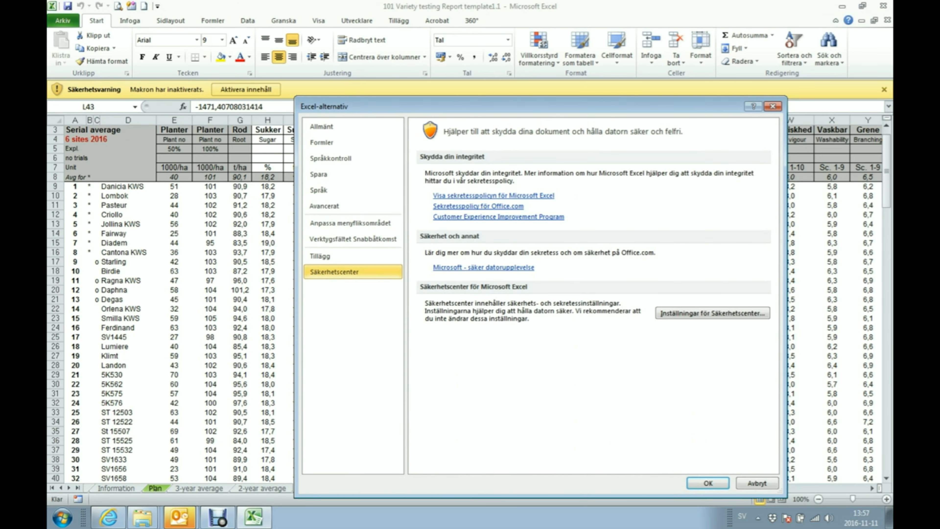
click(712, 312)
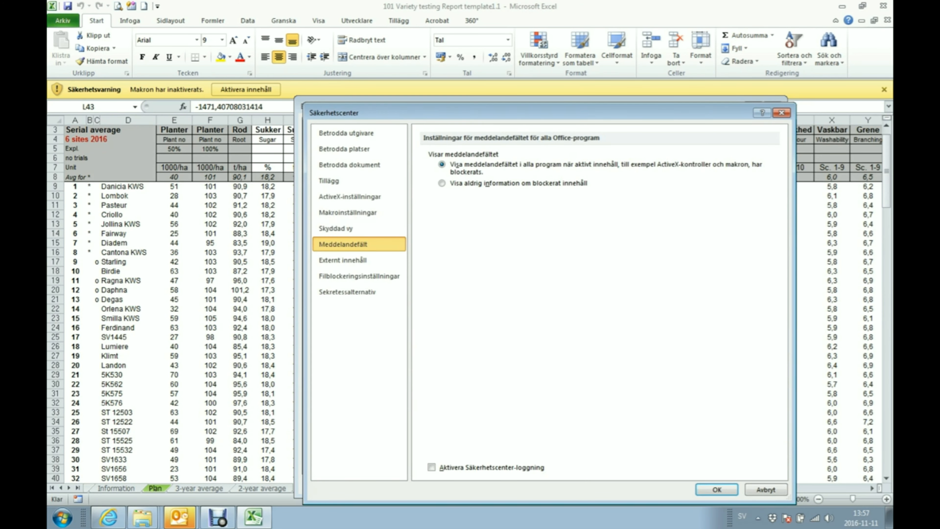
click(348, 212)
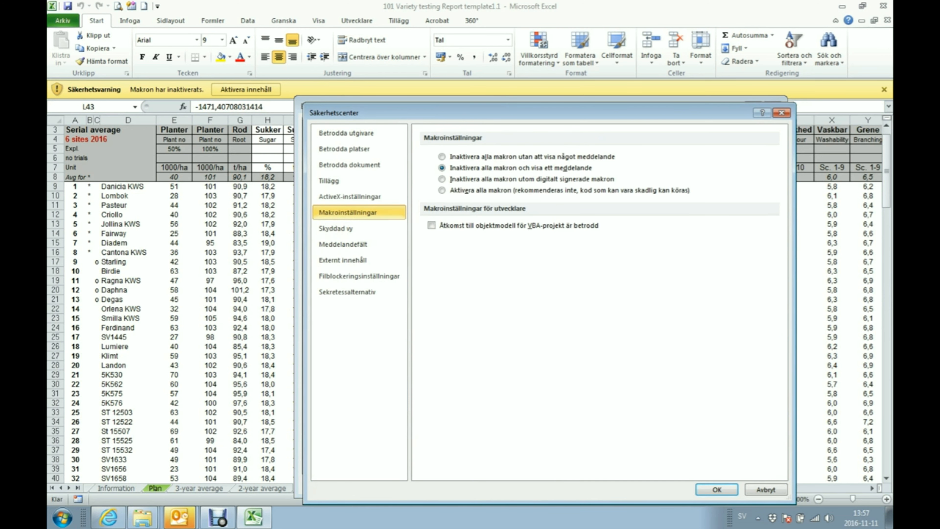
click(443, 190)
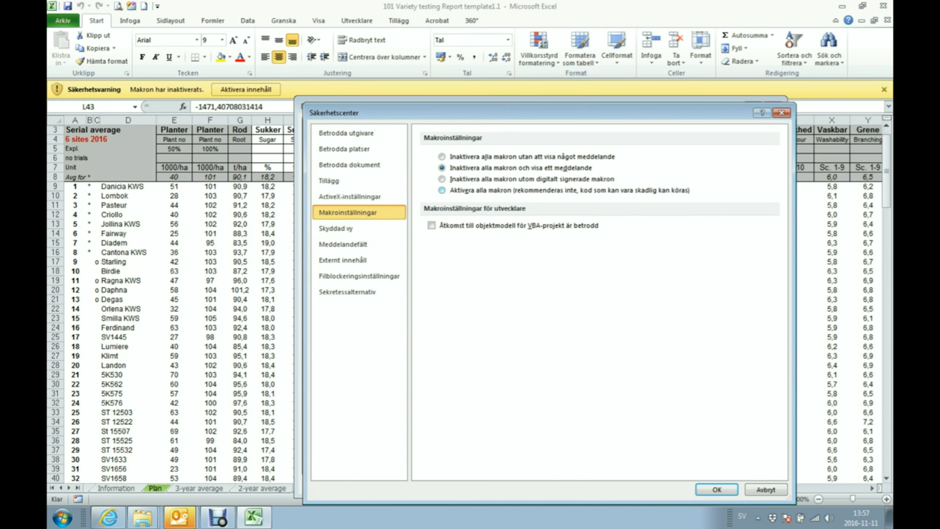
click(443, 190)
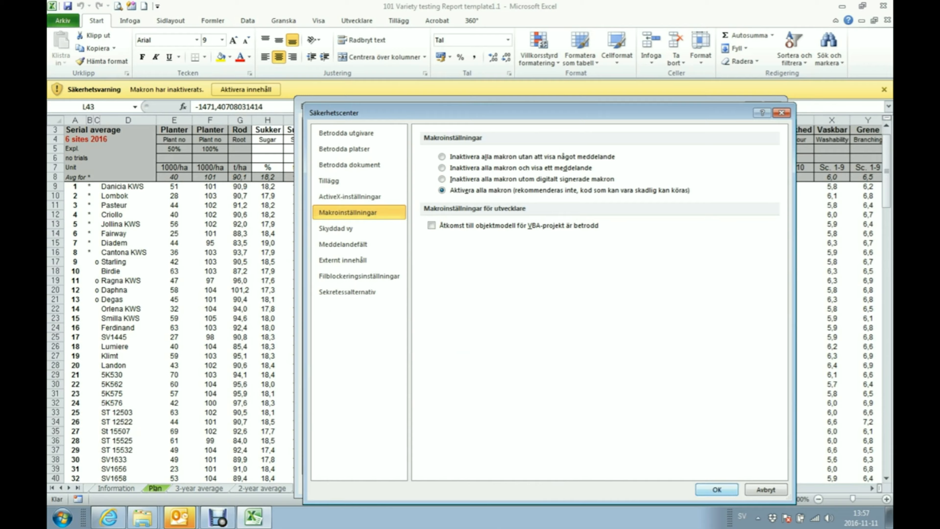